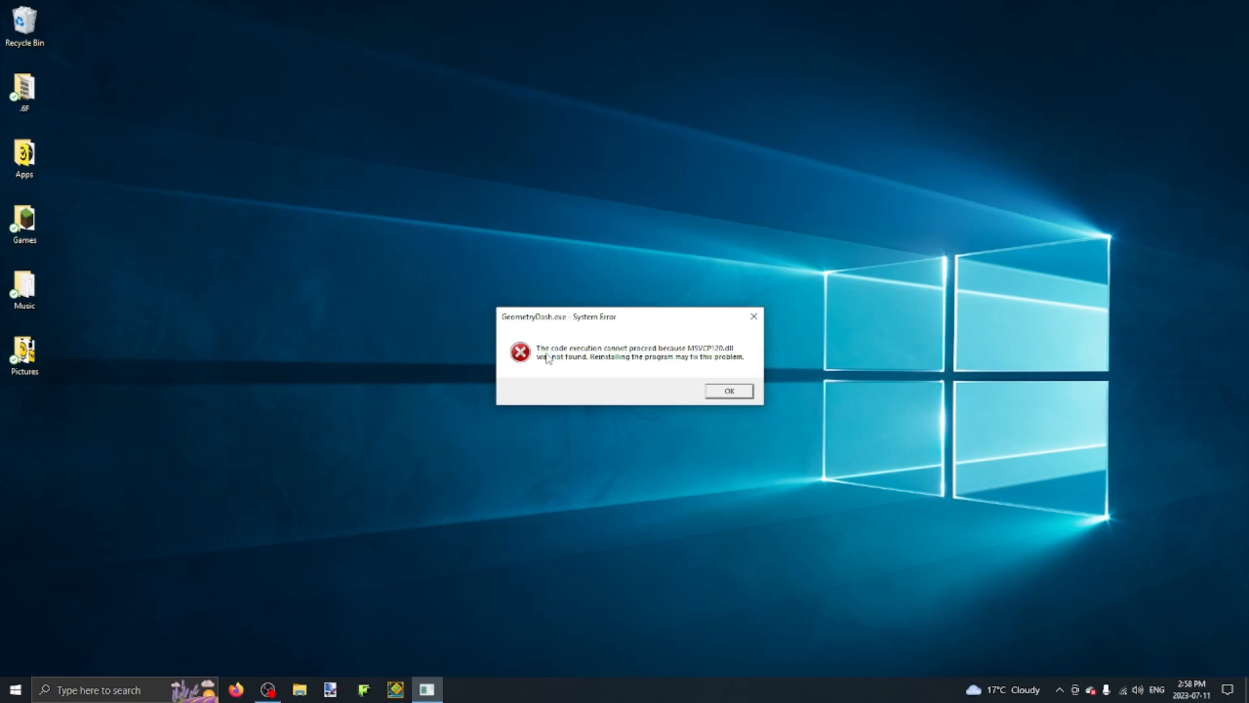
mouse_move(671, 346)
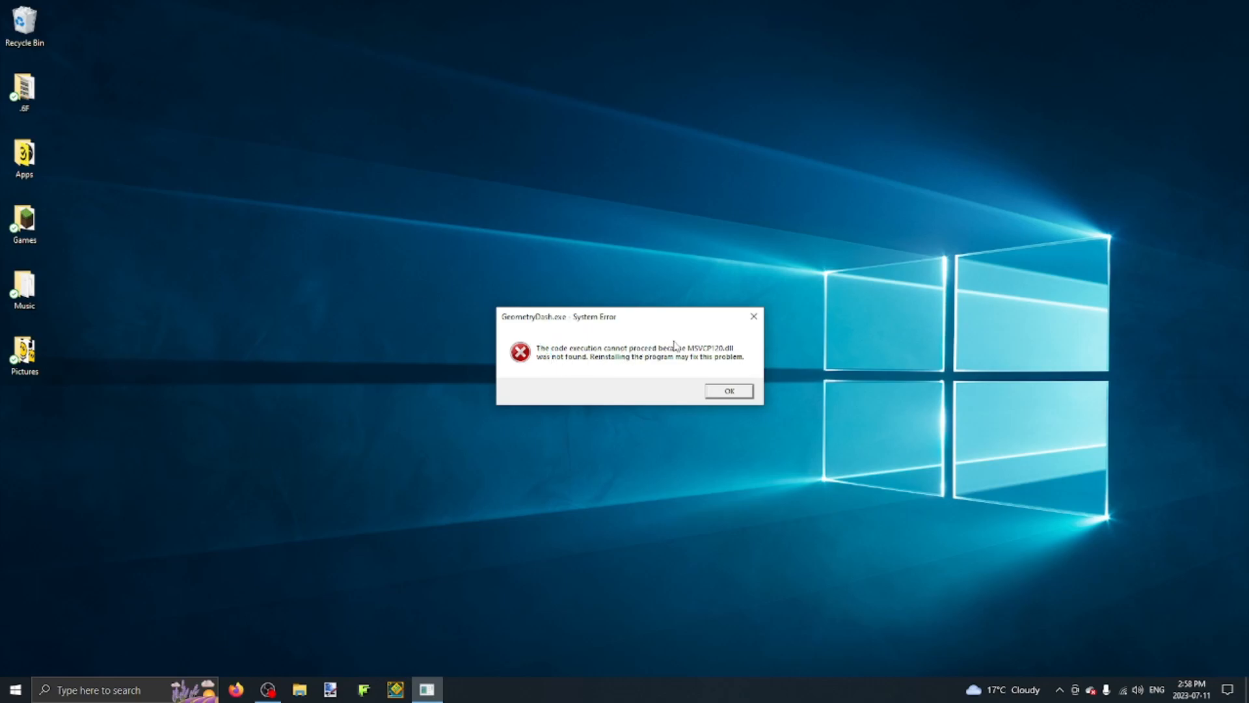
mouse_move(701, 361)
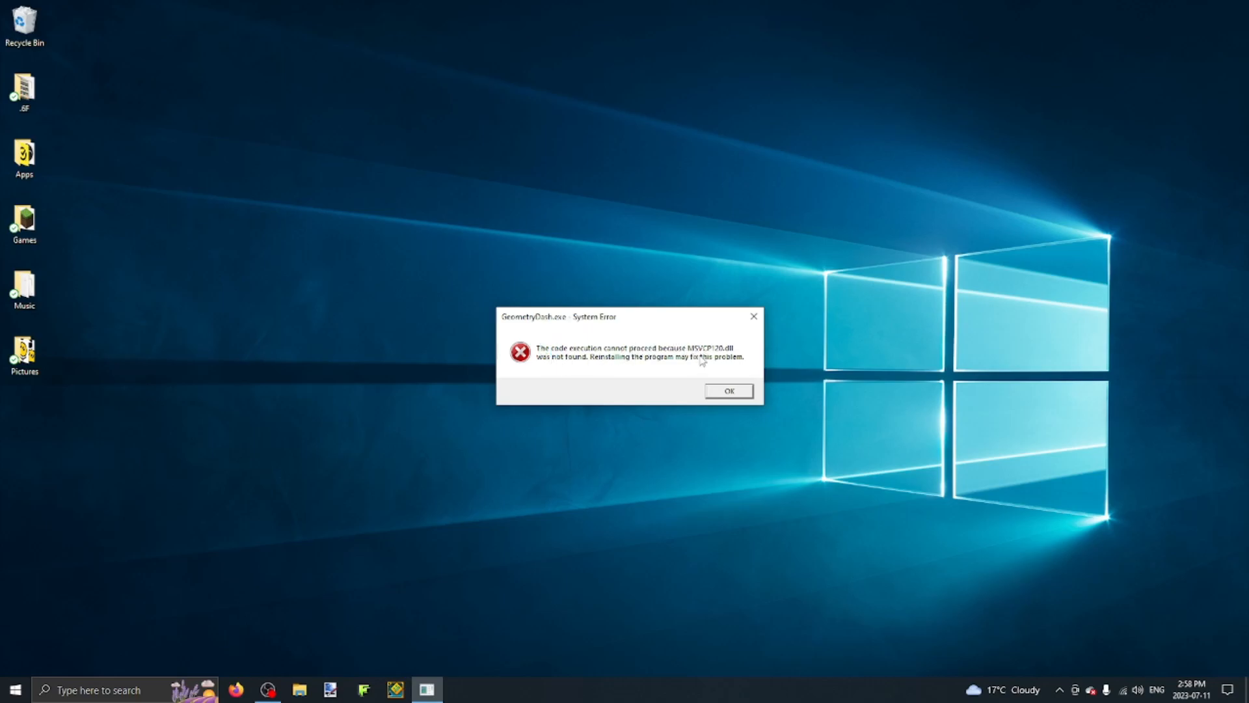
mouse_move(711, 359)
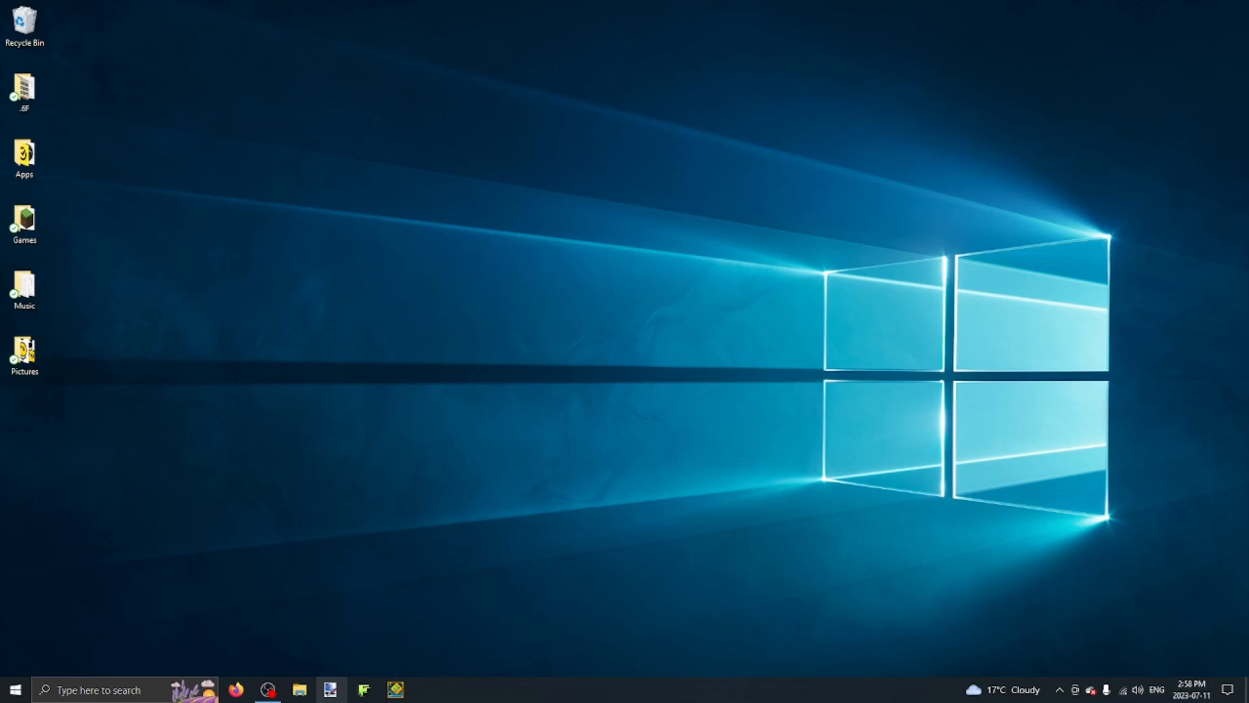
- Browse to C:\Windows\SysWOW64 in a new File Explorer window and scroll through its DLL files
click(299, 690)
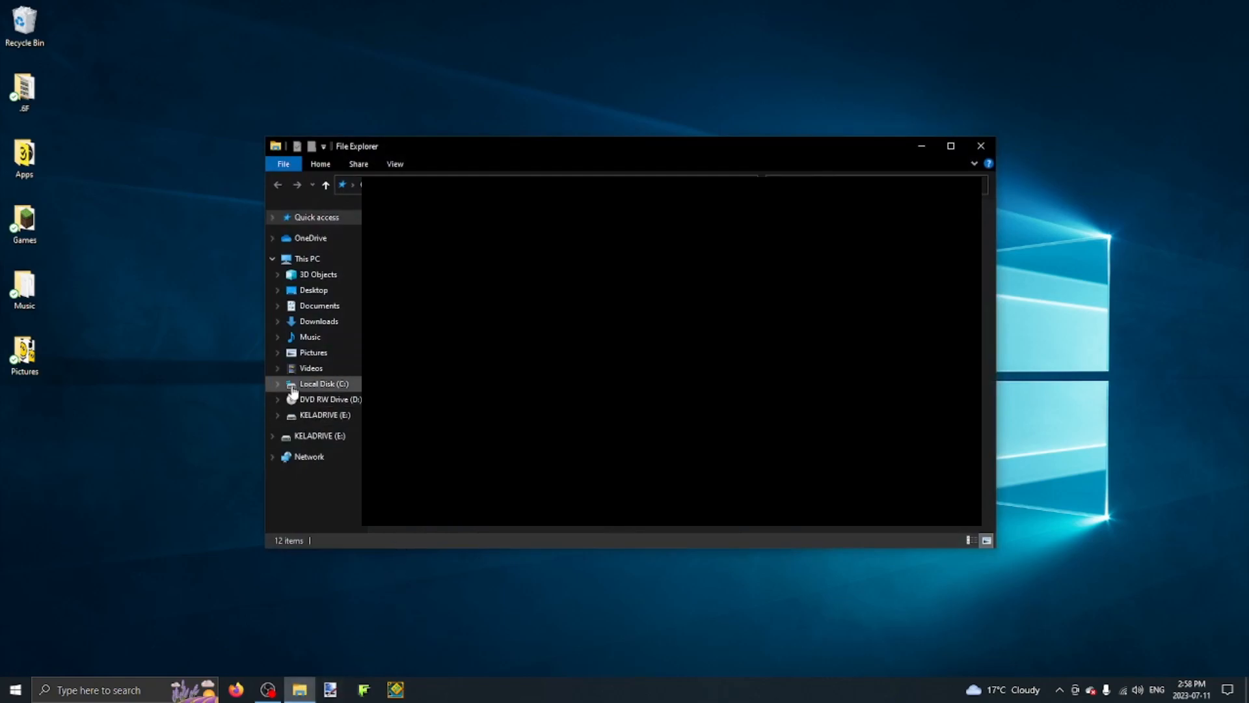
click(276, 383)
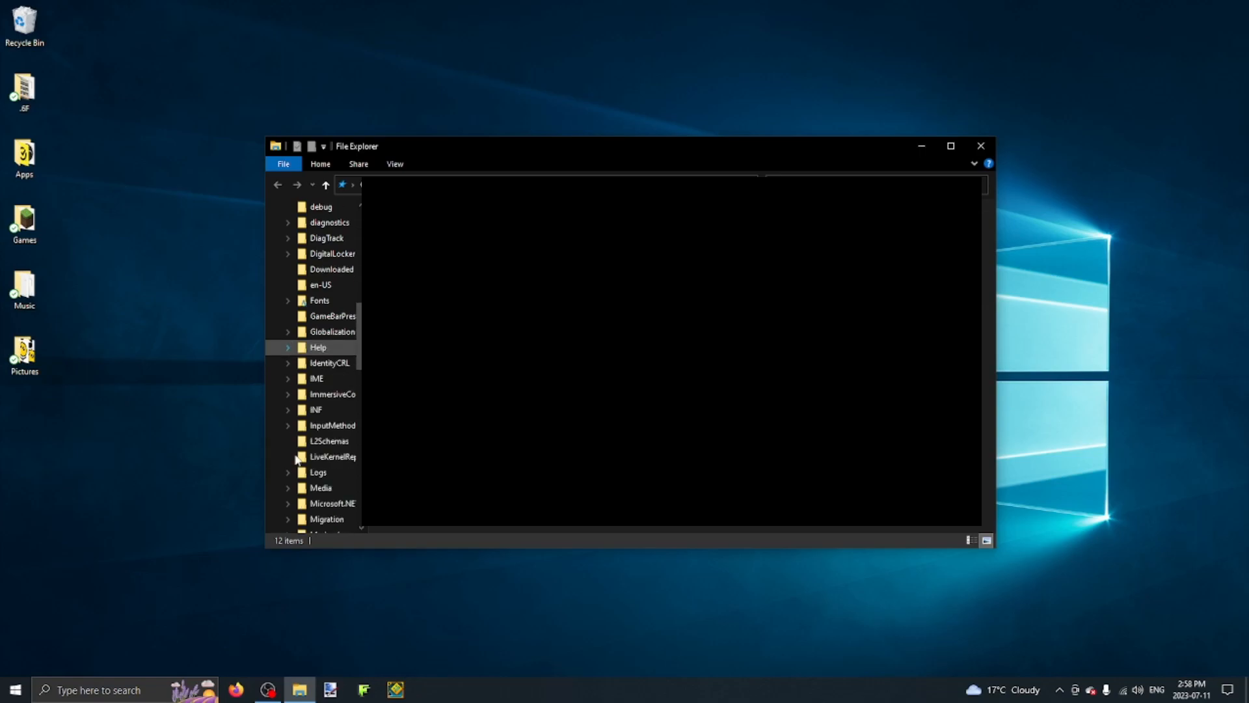
scroll(down, 3)
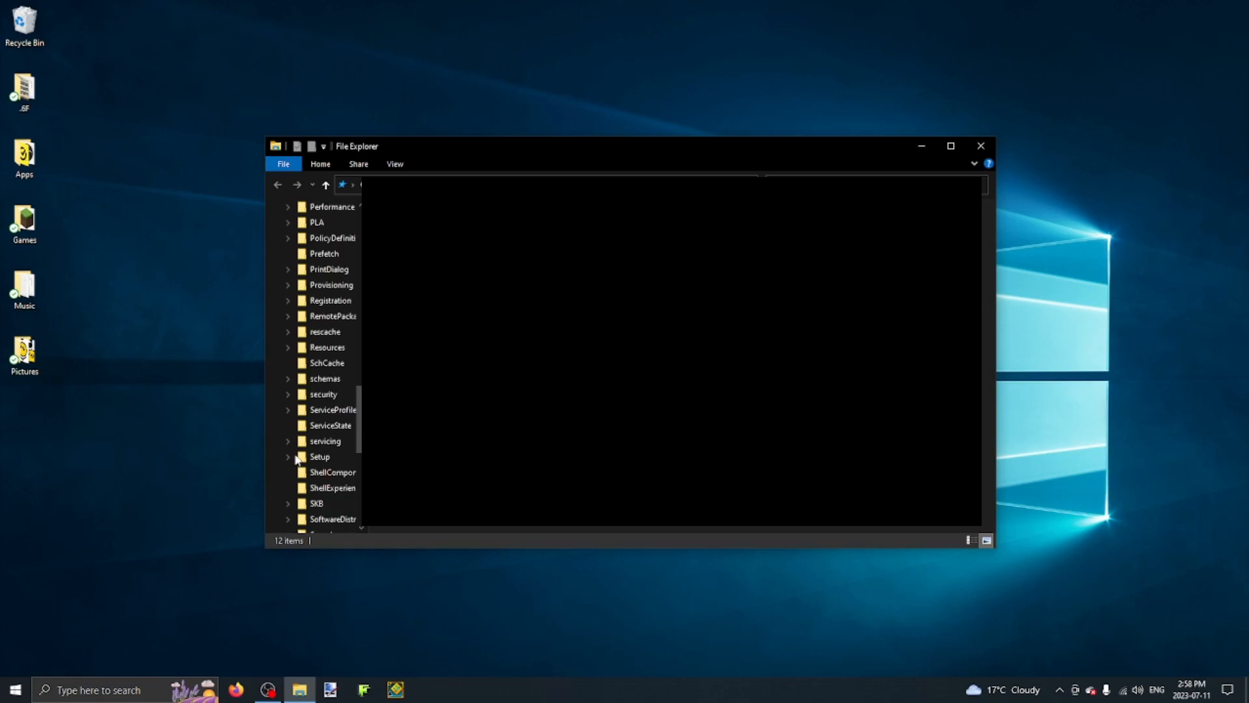
scroll(down, 3)
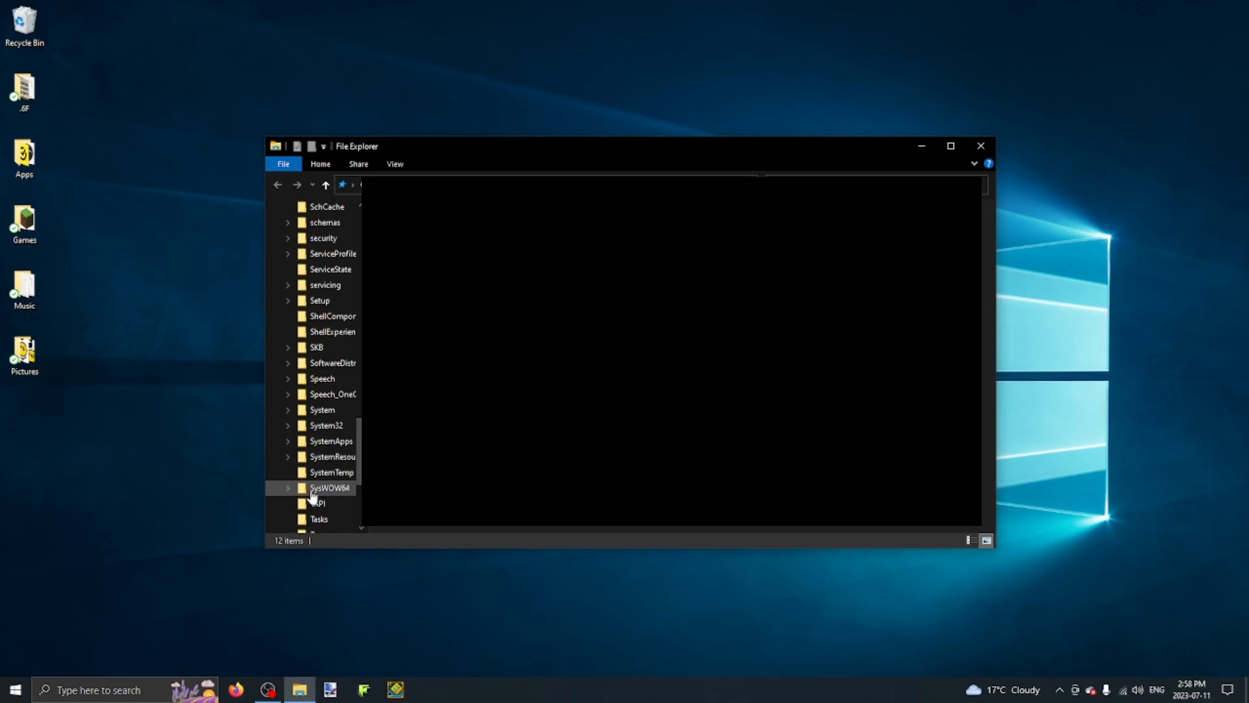
click(330, 487)
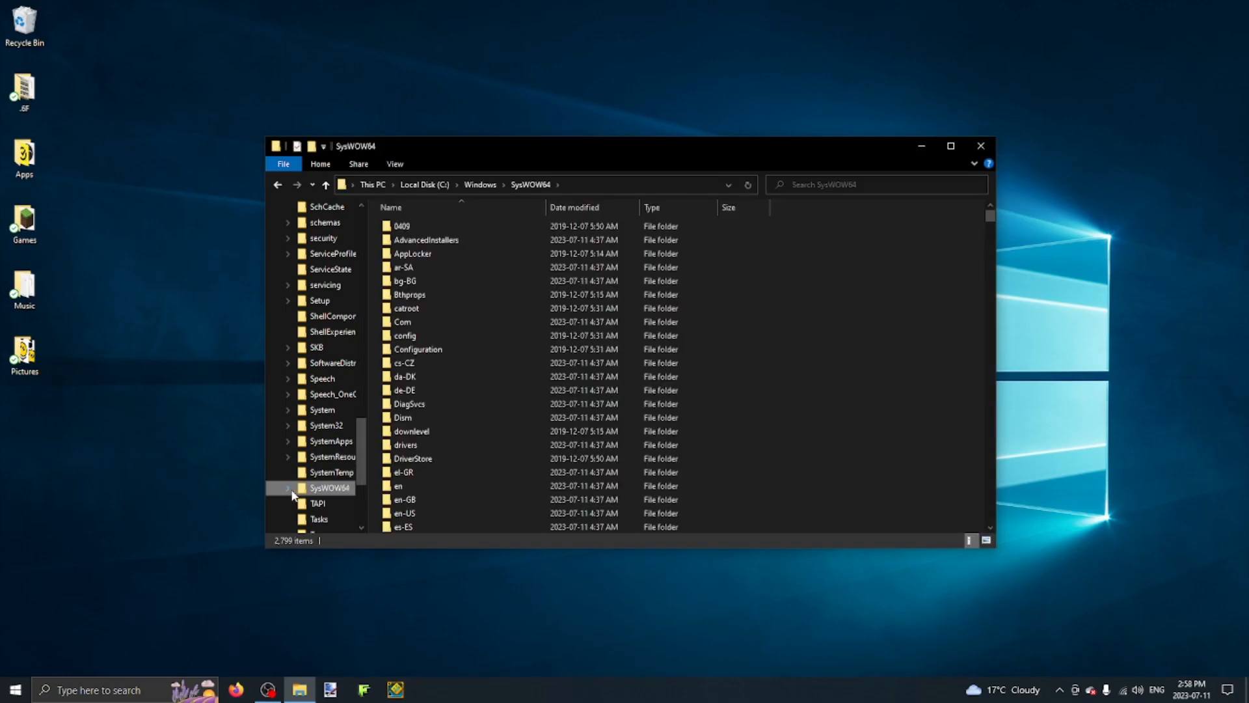
scroll(down, 3)
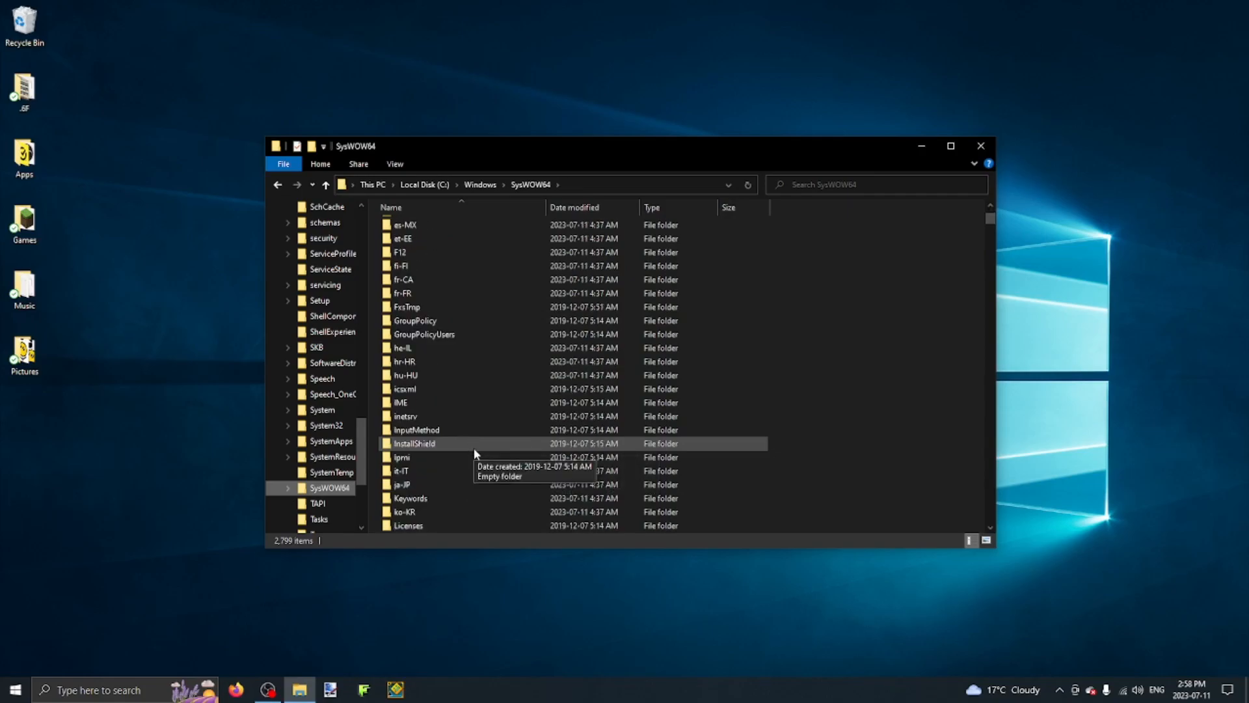
scroll(down, 3)
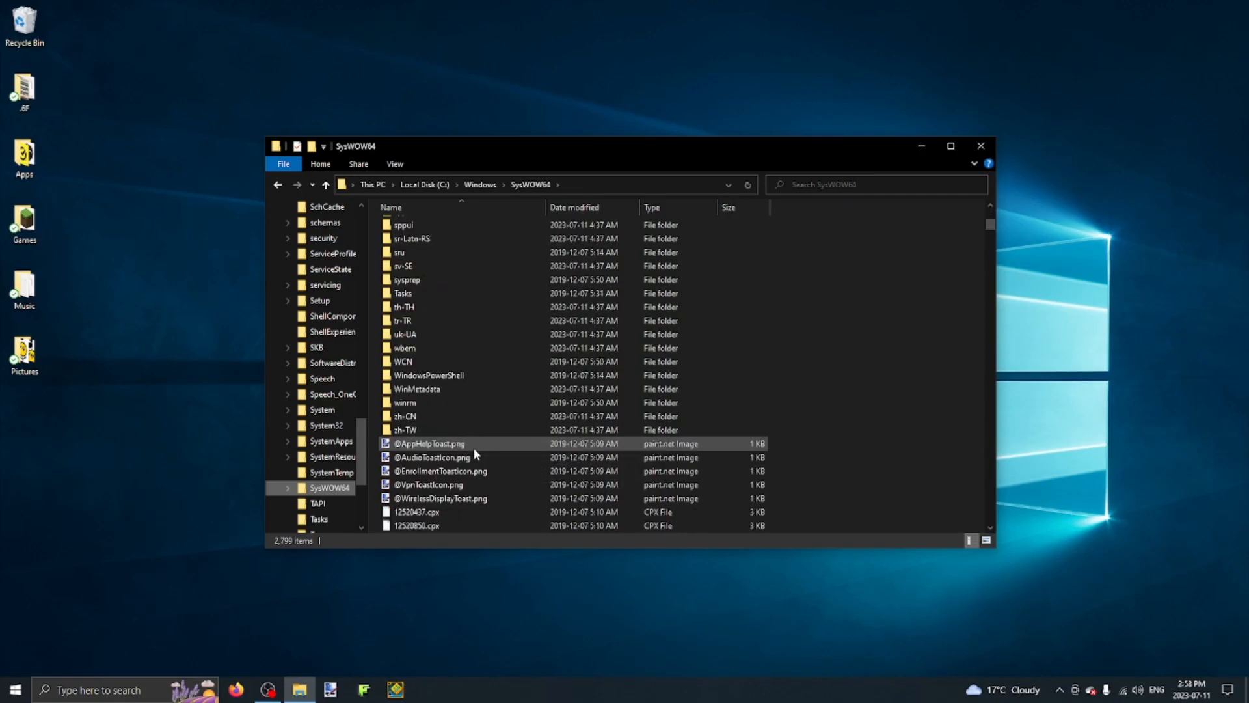
scroll(down, 3)
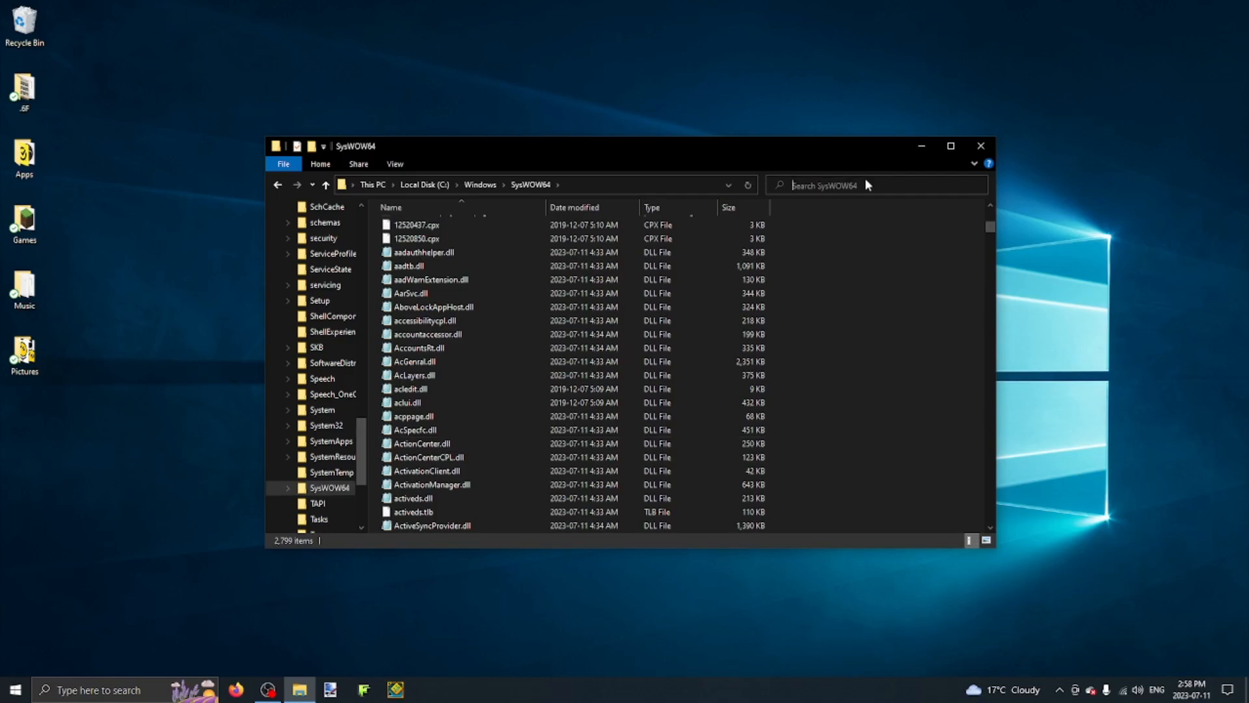
- Search SysWOW64 for MSVCP120 and select the single match, msvcp120_clr0400.dll
click(862, 185)
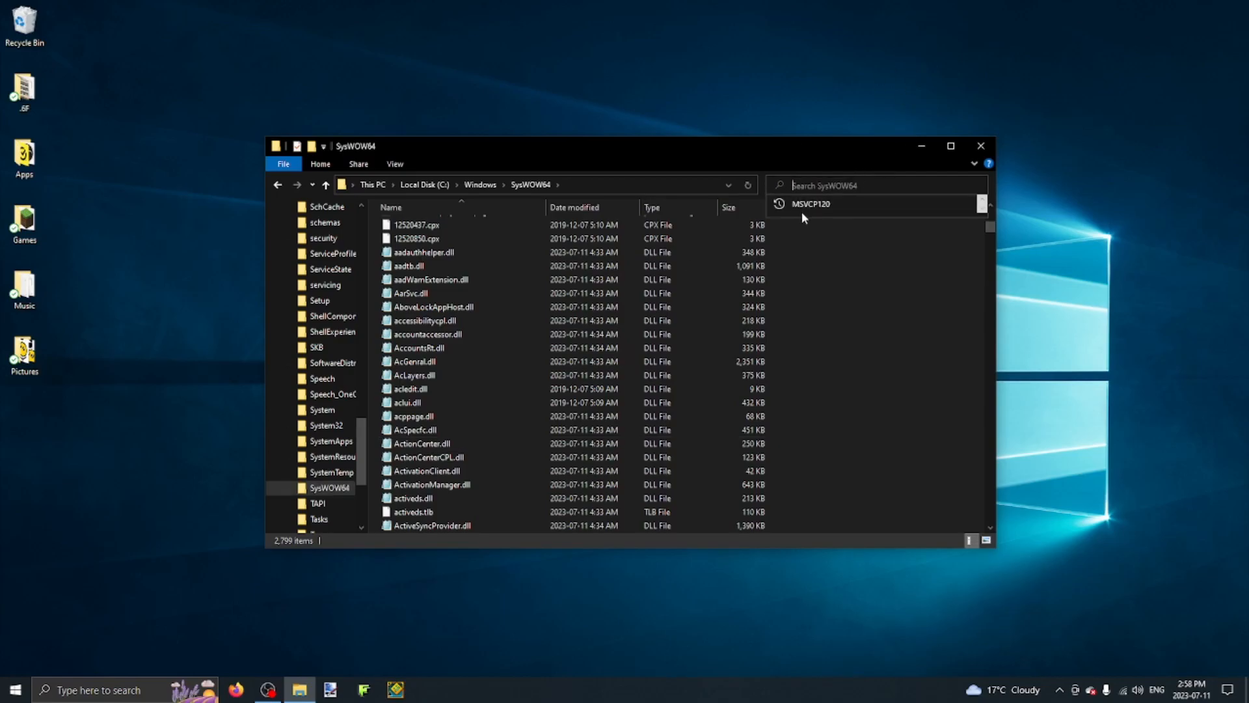
key(Enter)
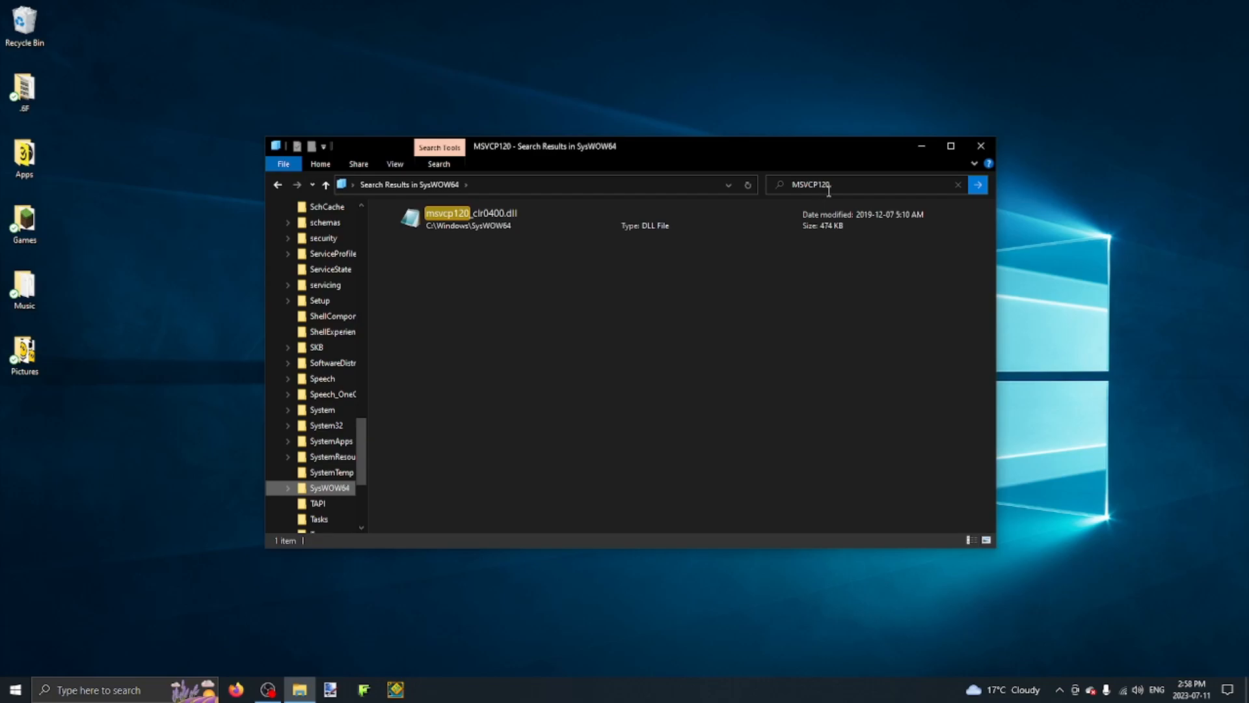
click(478, 221)
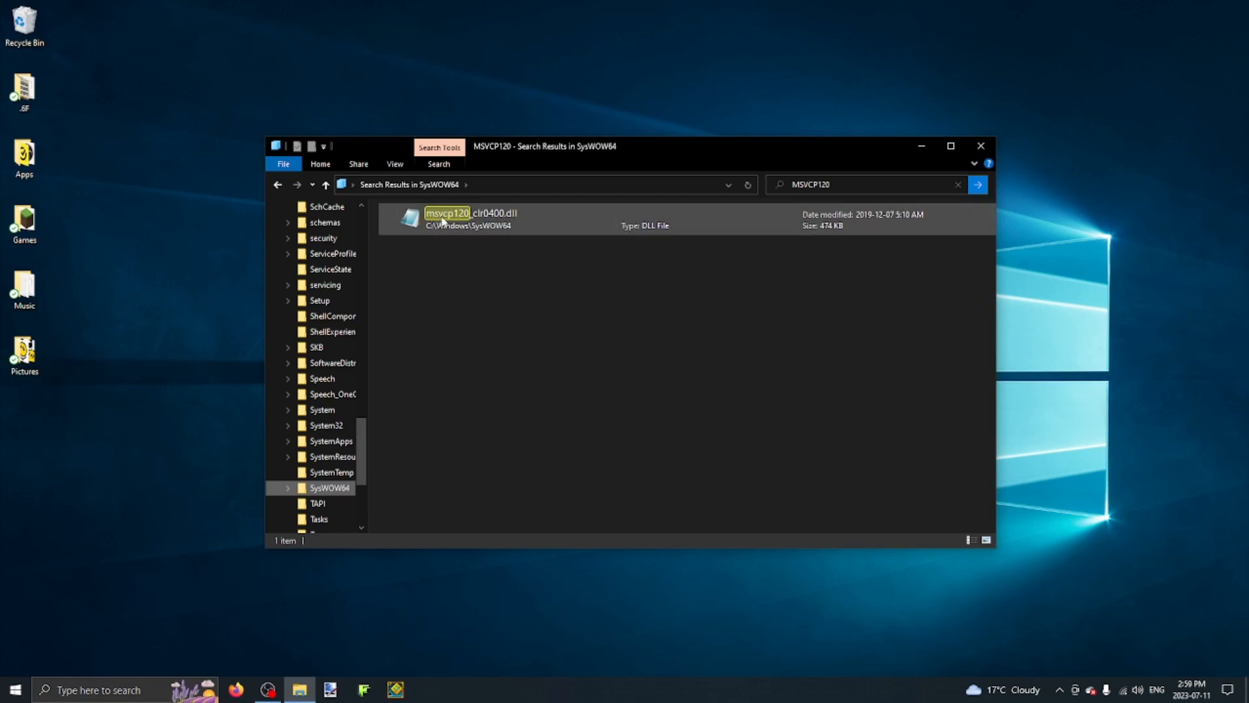
click(490, 271)
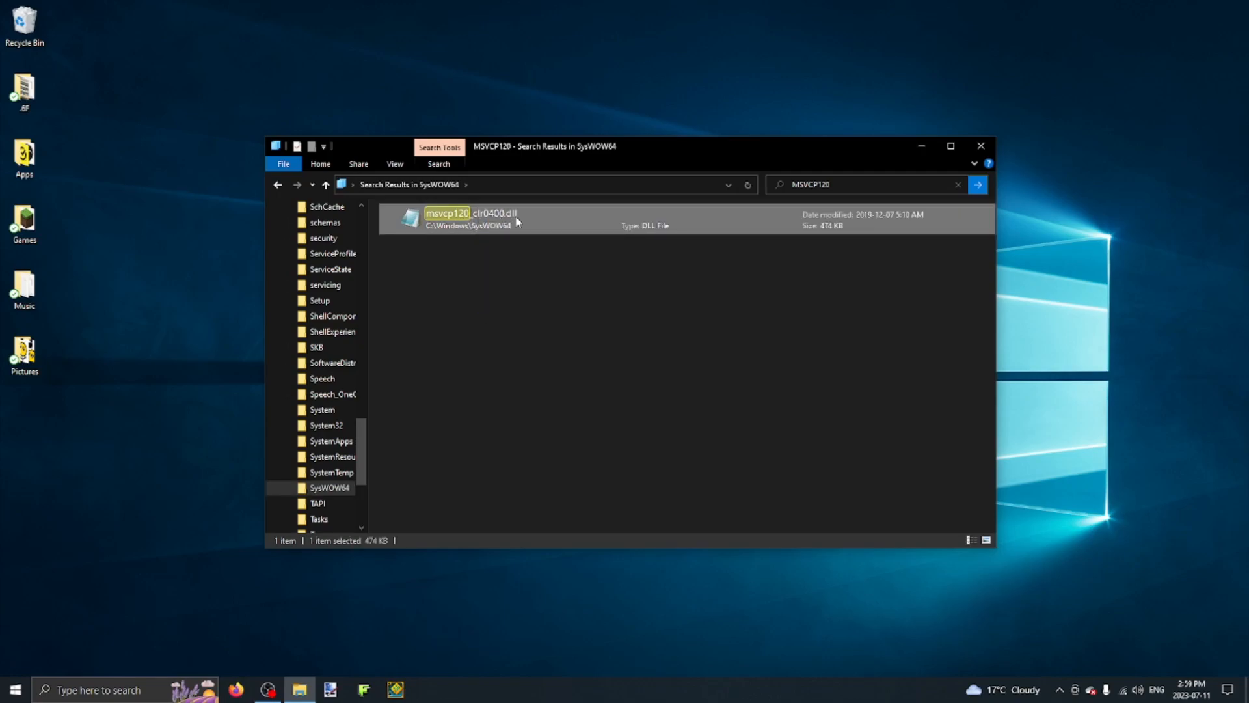
mouse_move(696, 268)
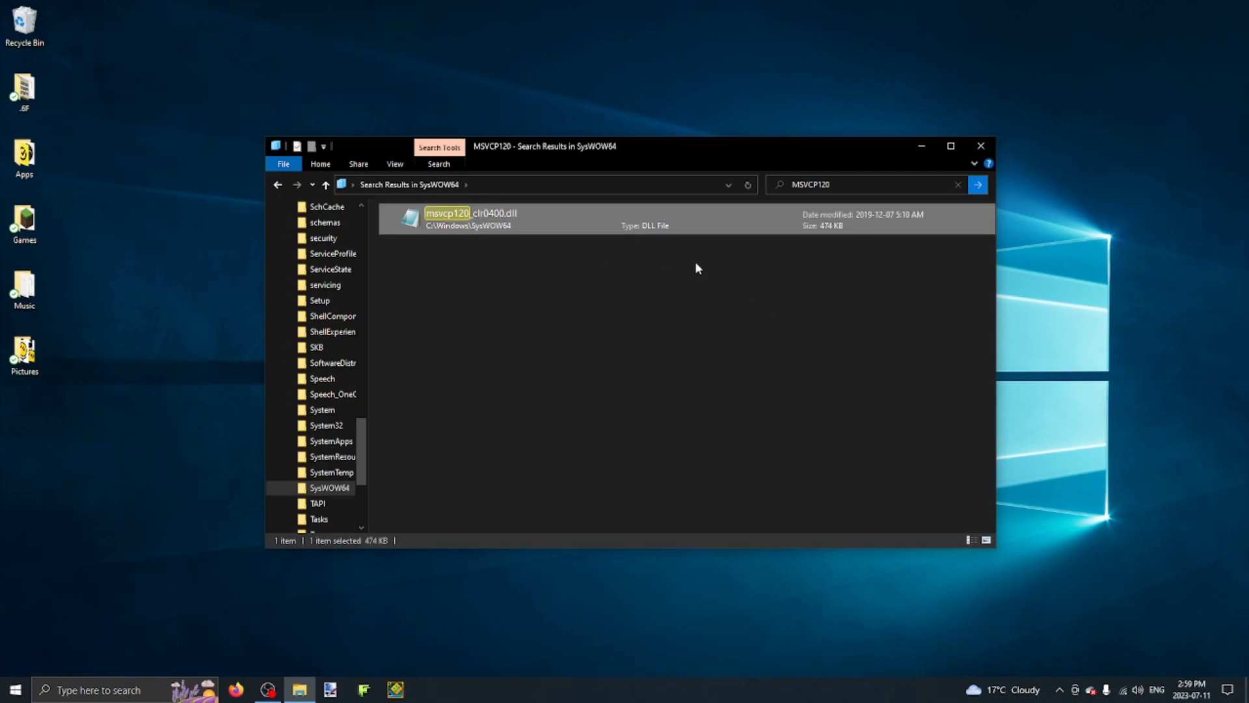
mouse_move(477, 276)
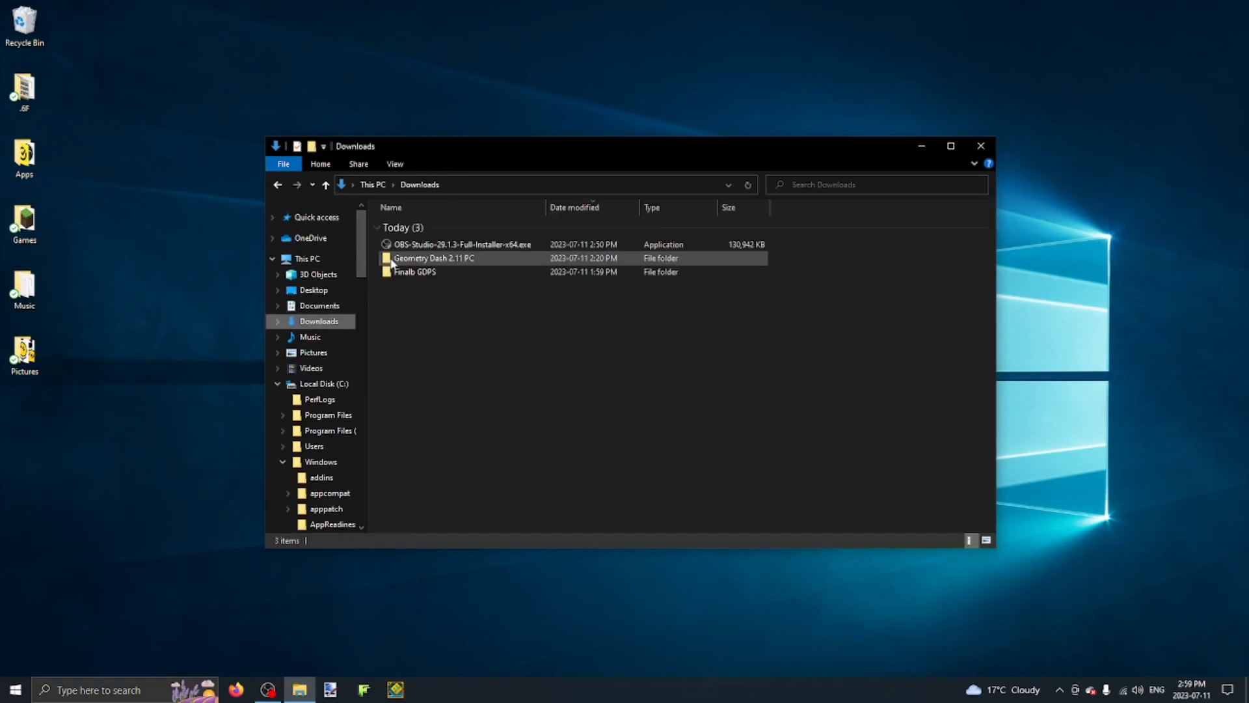
- Go into Geometry Dash 2.11 PC > Program Files (x86) > Geometry Dash and start renaming msvcp120_clr0400.dll
double_click(433, 258)
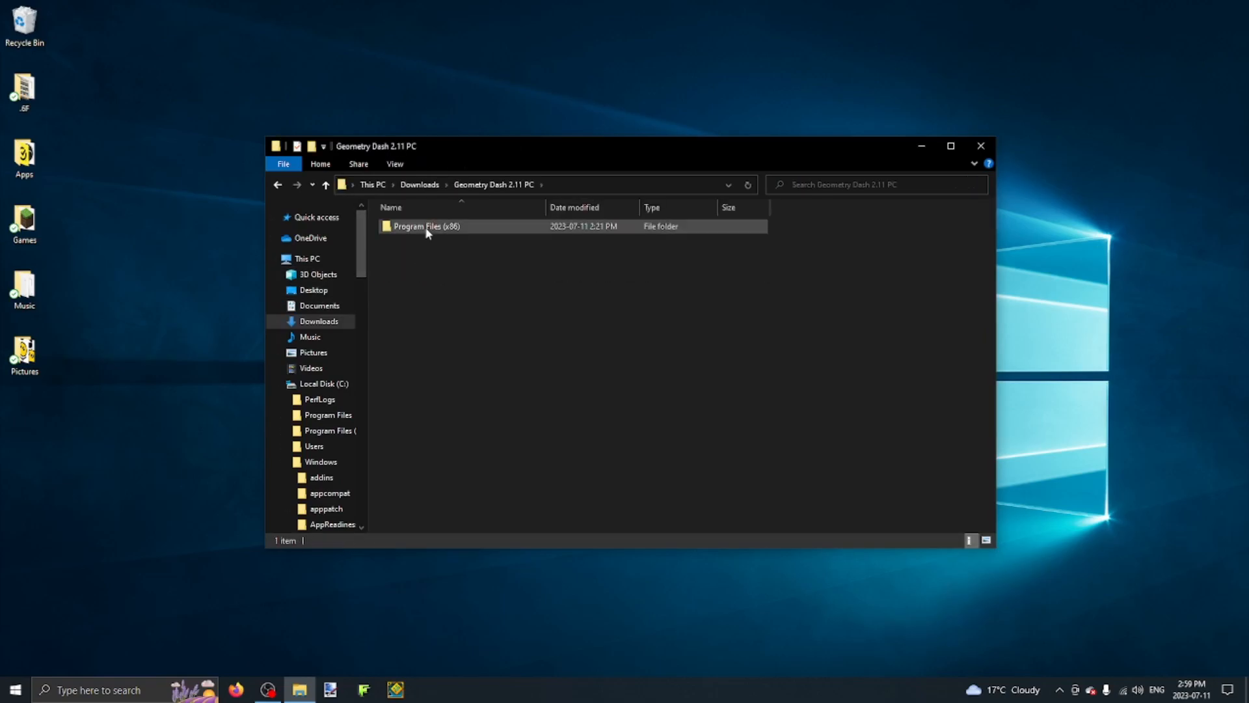
double_click(426, 226)
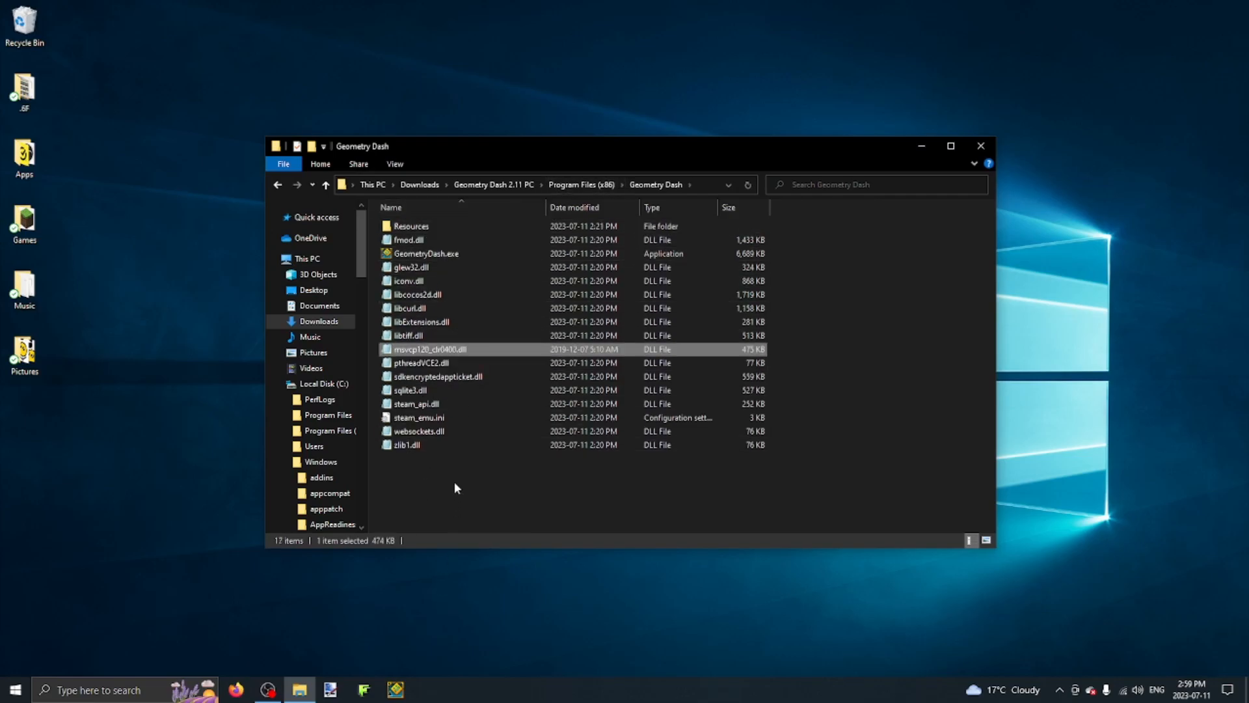
right_click(431, 349)
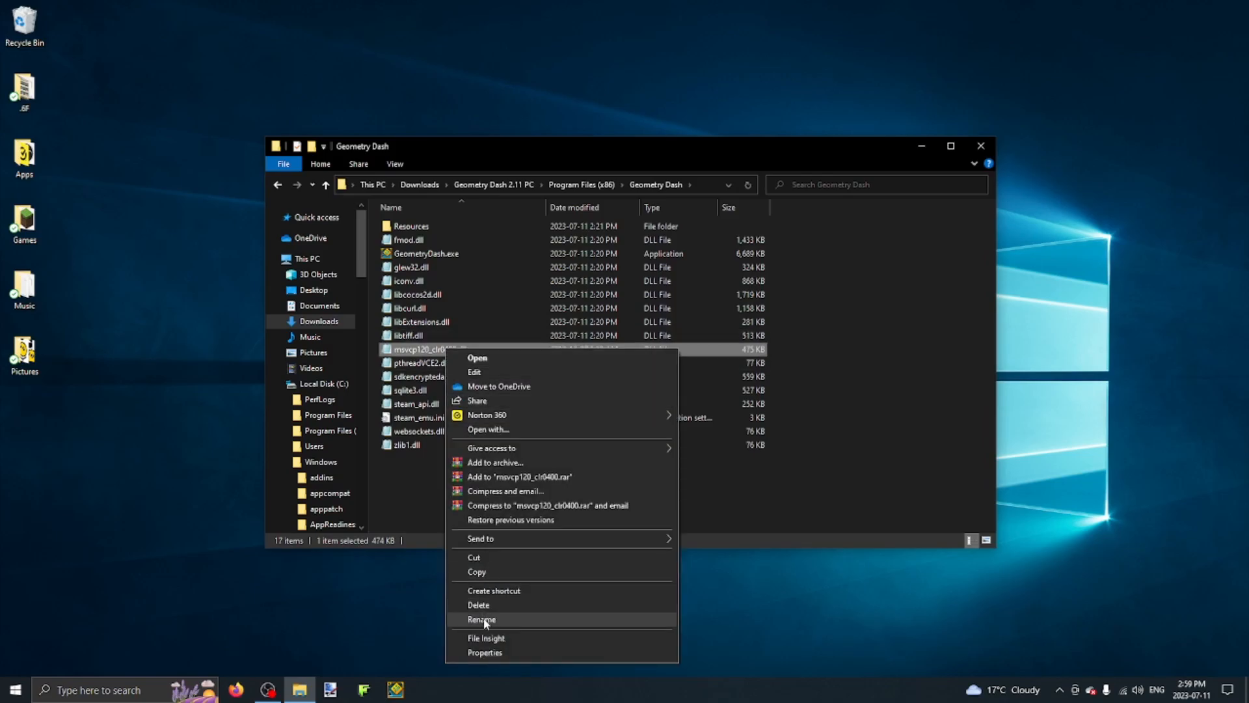
click(481, 619)
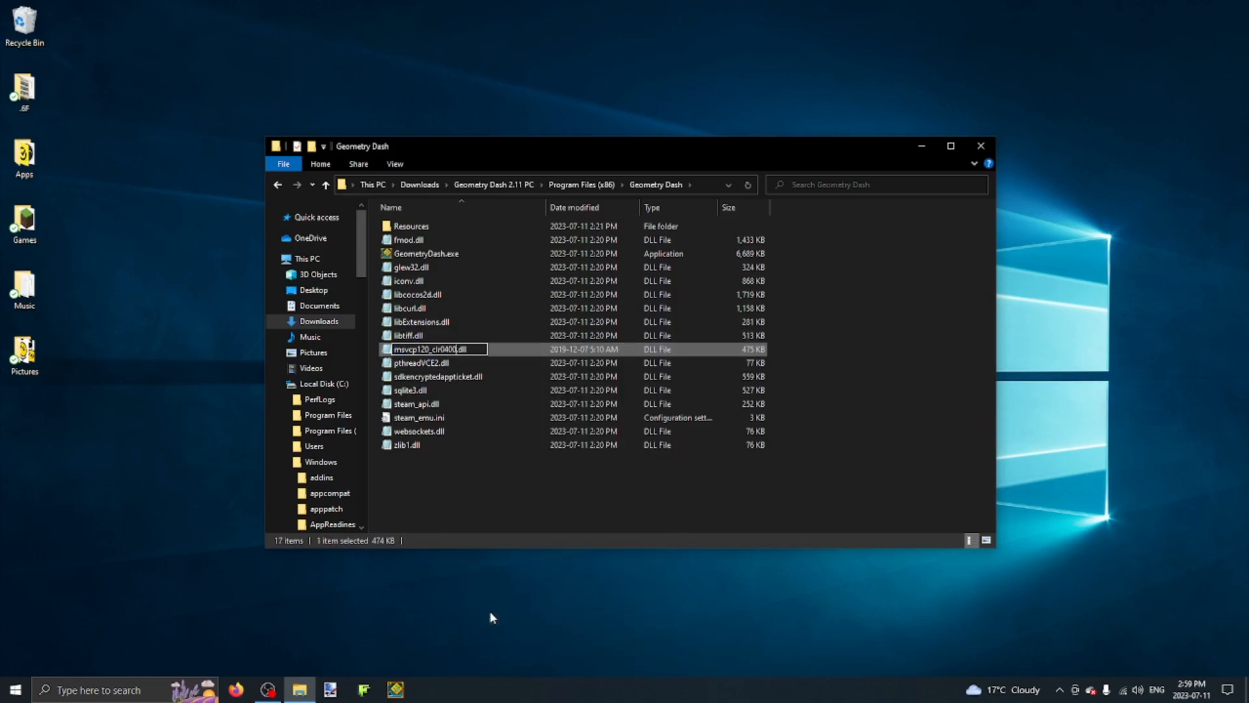